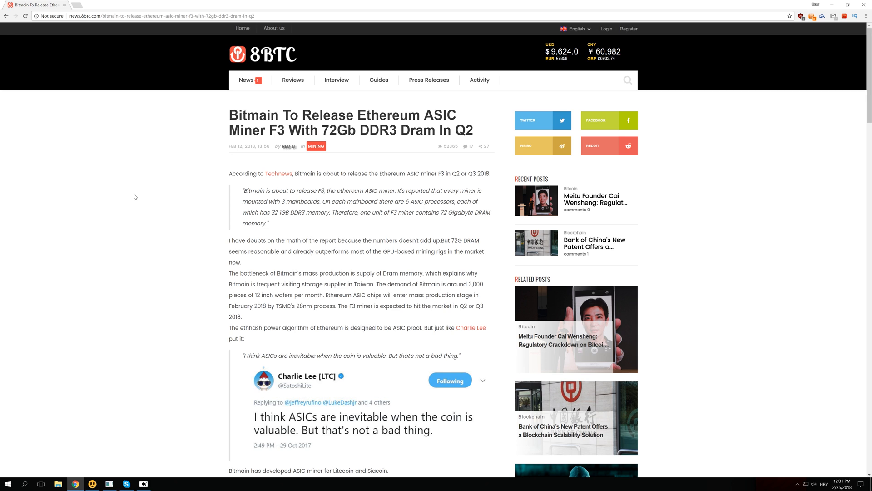
mouse_move(213, 373)
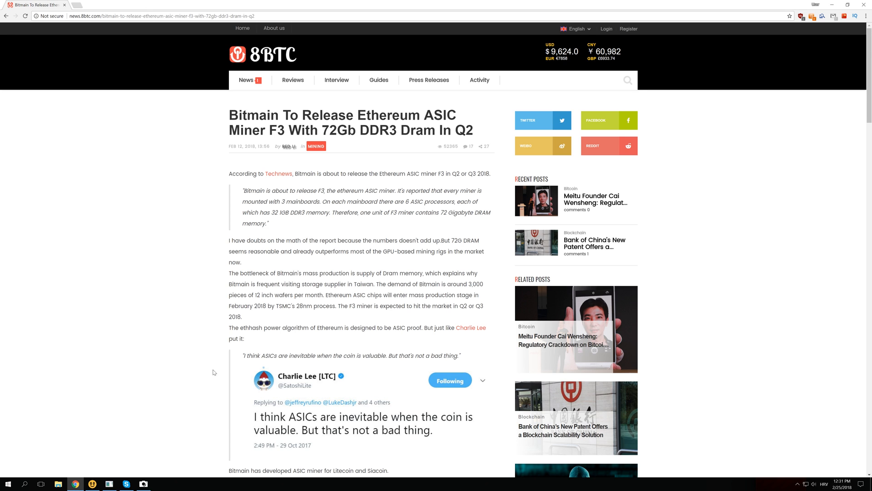
mouse_move(320, 418)
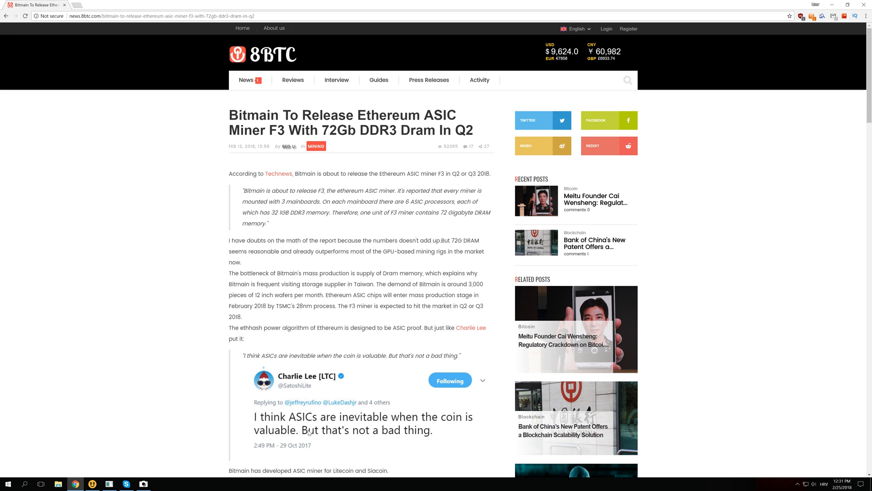
mouse_move(211, 284)
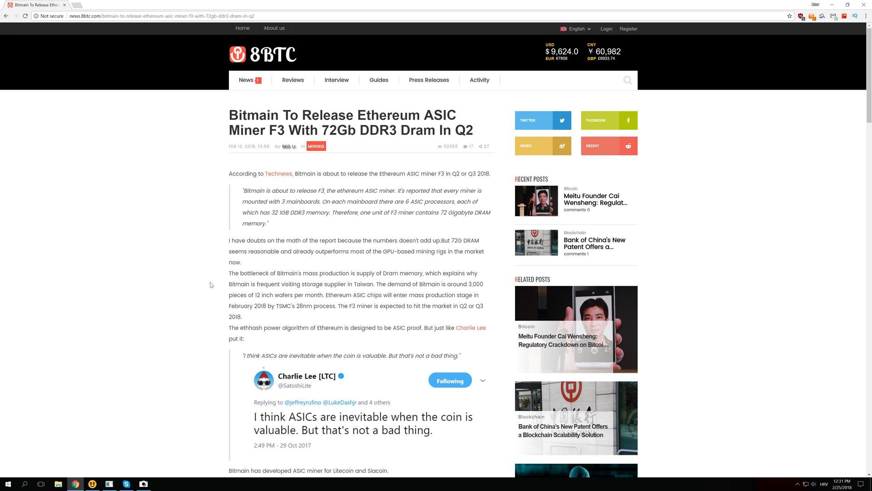
mouse_move(199, 234)
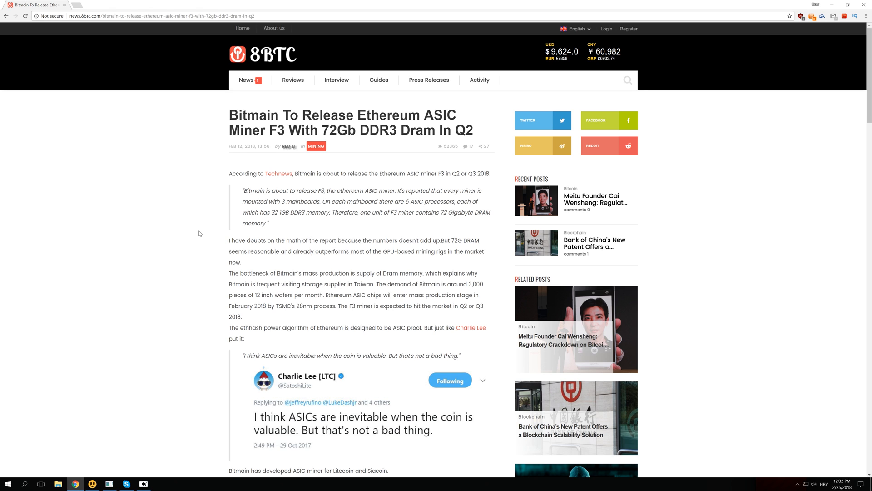
mouse_move(199, 234)
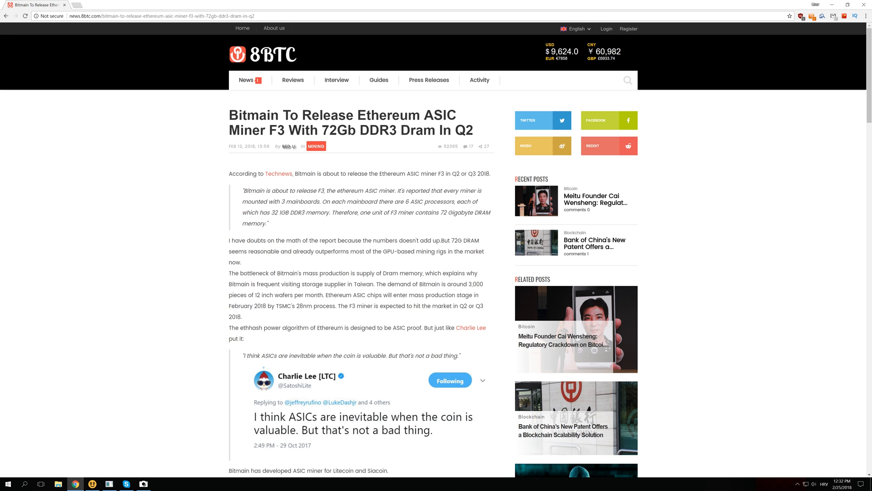
mouse_move(259, 234)
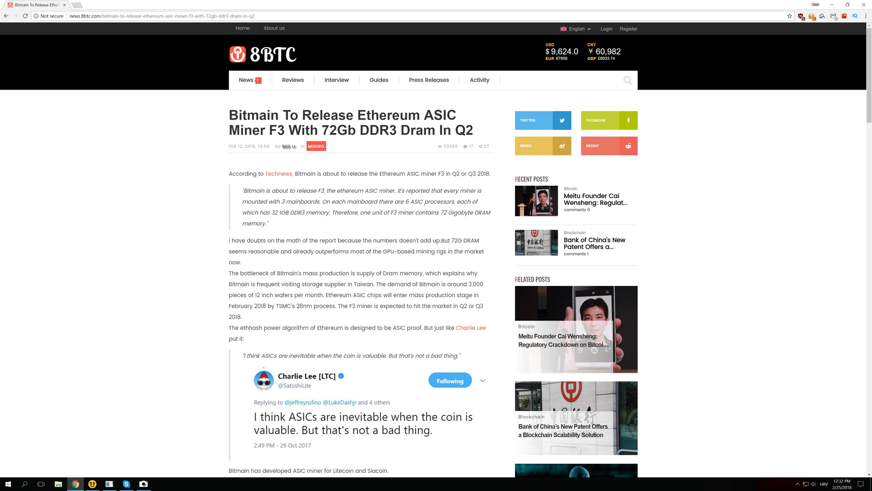
mouse_move(340, 224)
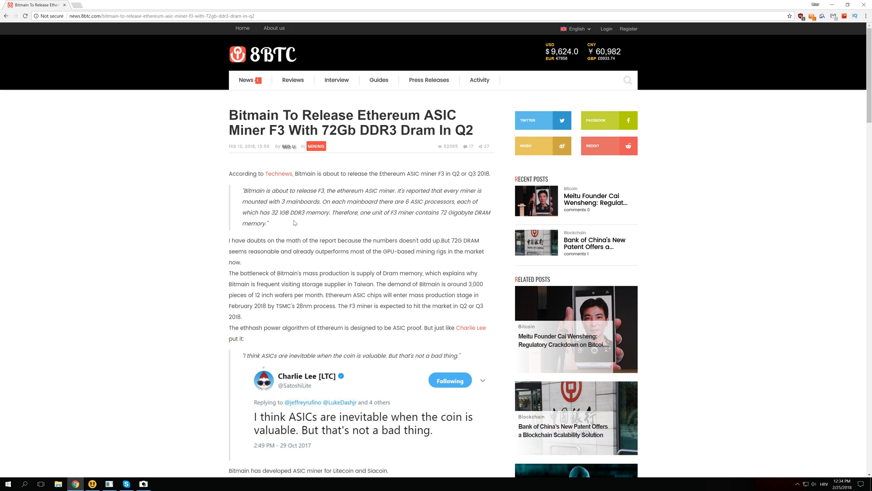
mouse_move(293, 223)
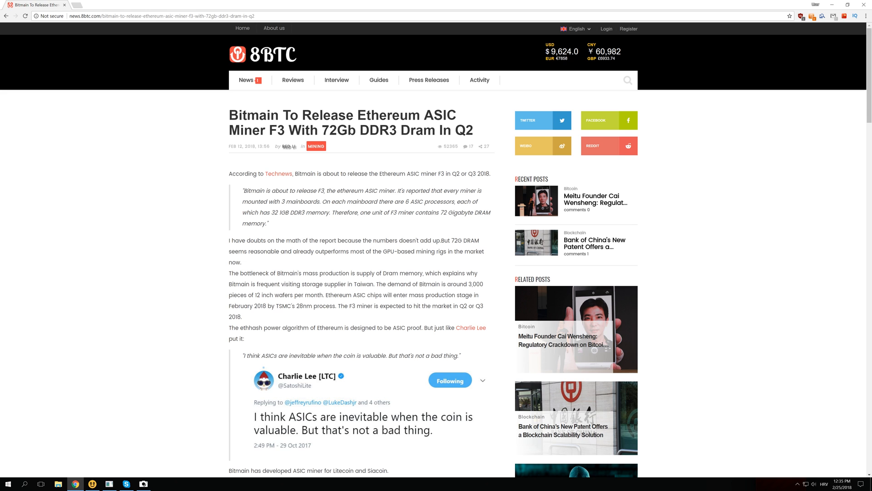
Select '72 Gigabyte' in the italic quote about DRAM in the Bitmain F3 article
double_click(457, 212)
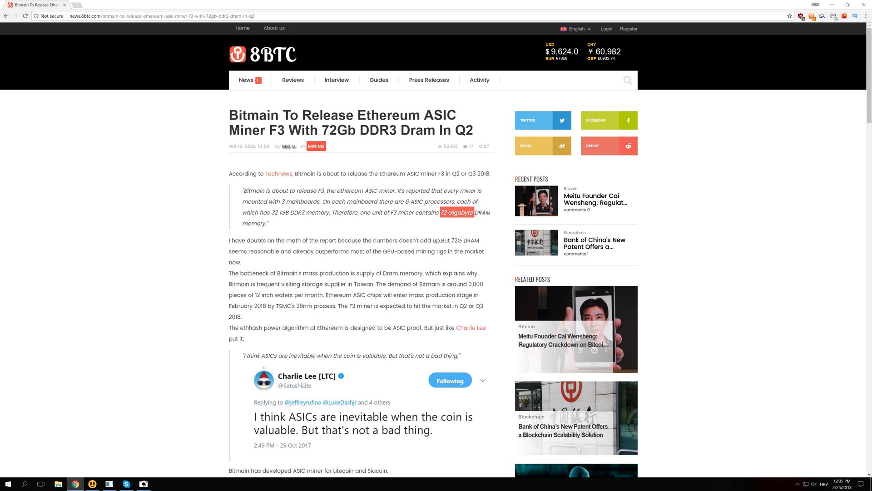
mouse_move(357, 237)
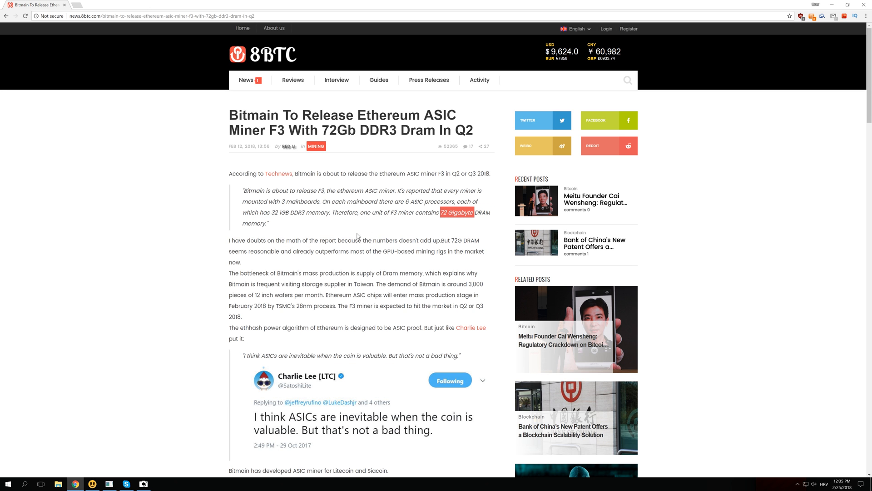
mouse_move(160, 226)
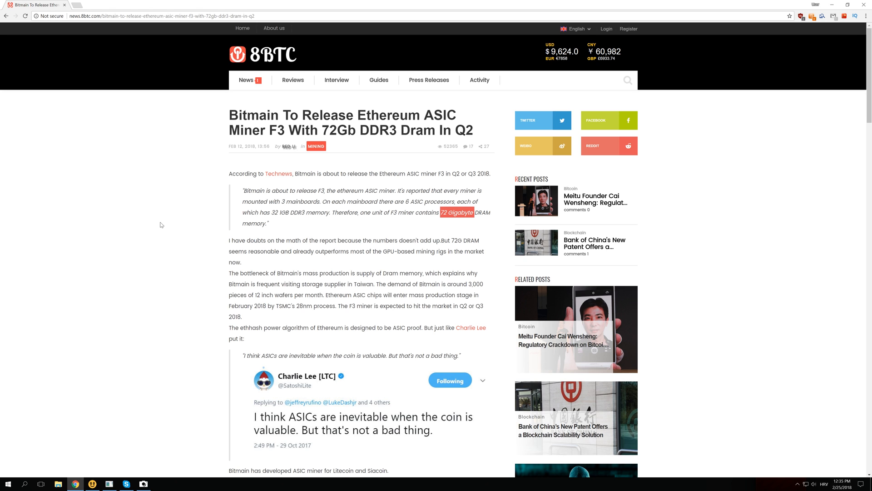
mouse_move(148, 225)
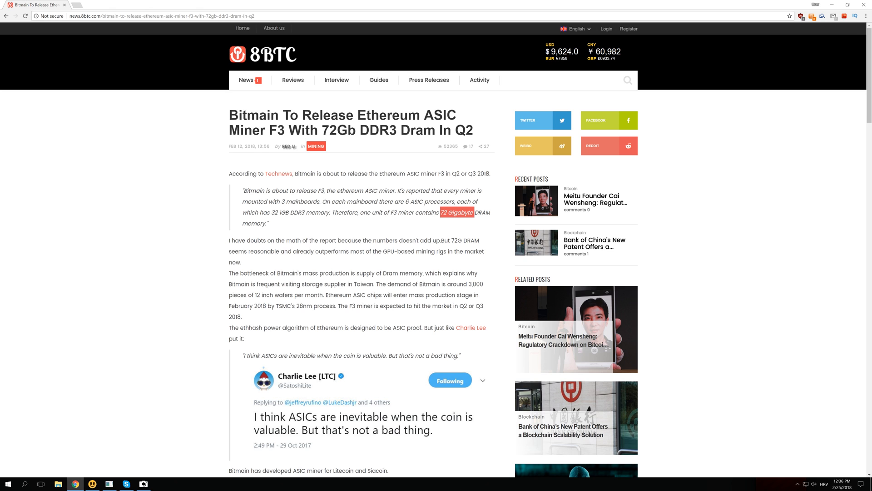
mouse_move(305, 222)
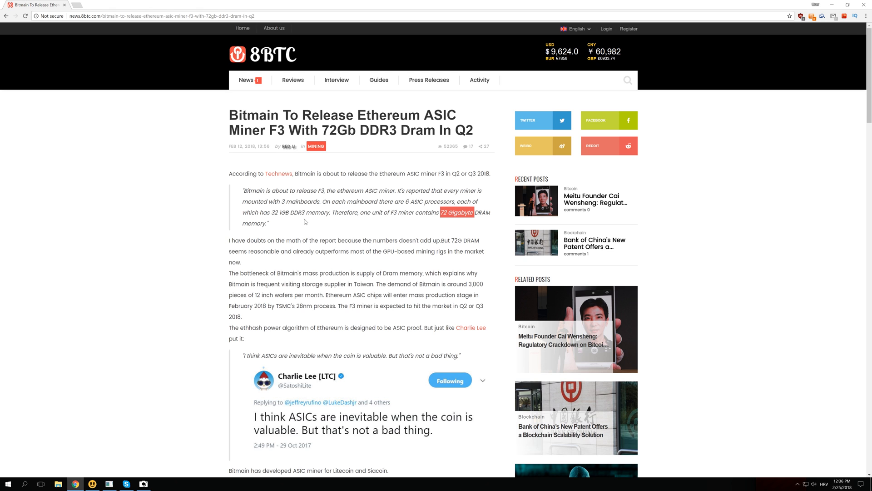